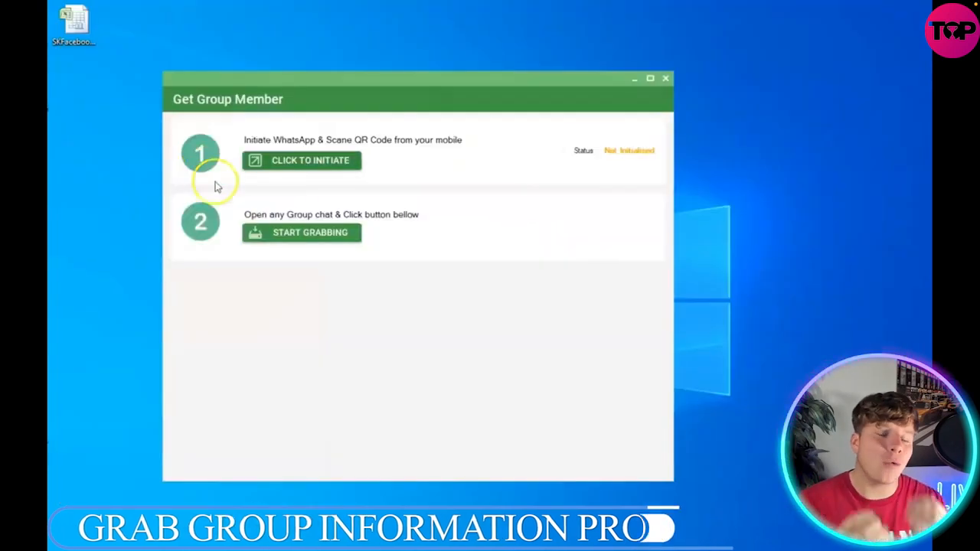
# Step: Initiate the WhatsApp connection so the member grabber reads Initialised
pyautogui.click(301, 161)
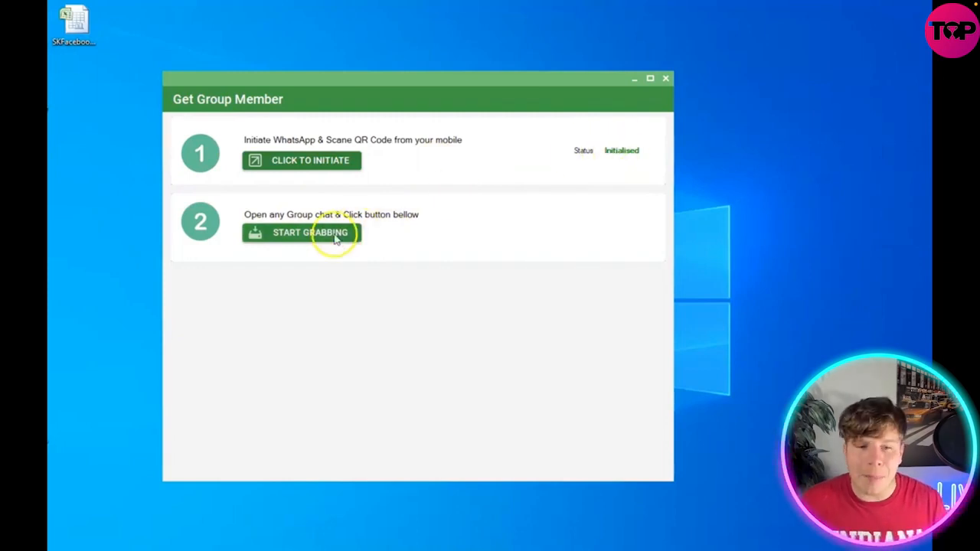
# Step: Start grabbing and select the 'Trusted Pi coins buyers' group to bring up its save window
pyautogui.click(310, 233)
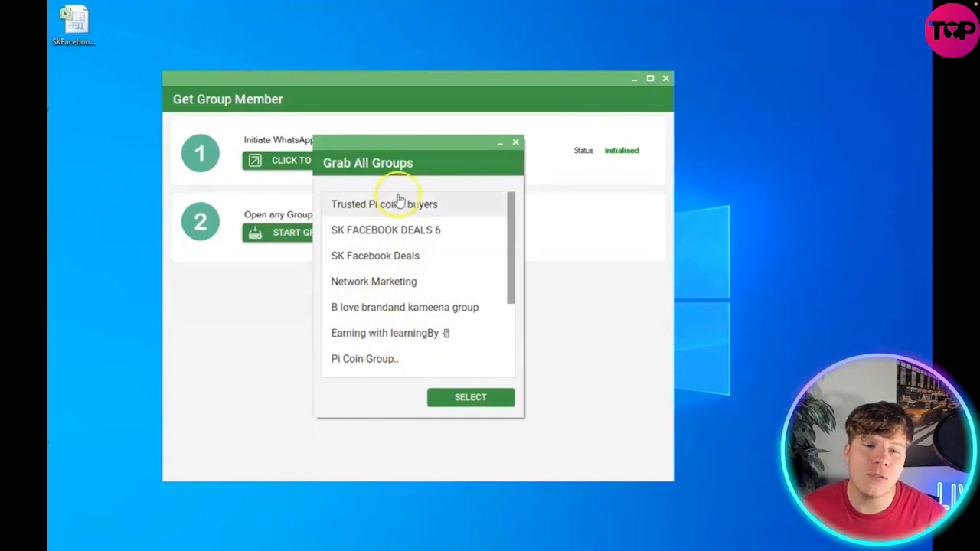
pyautogui.click(383, 204)
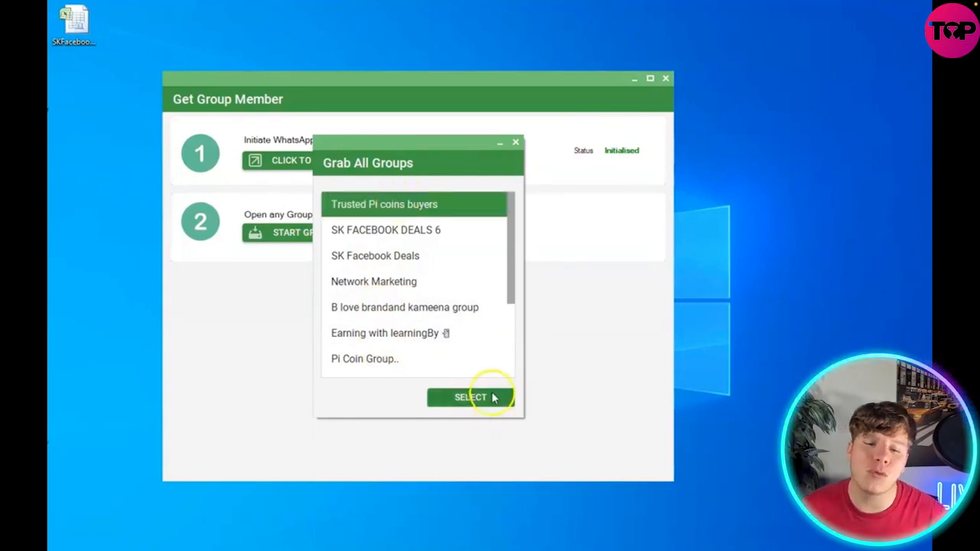
pyautogui.click(470, 398)
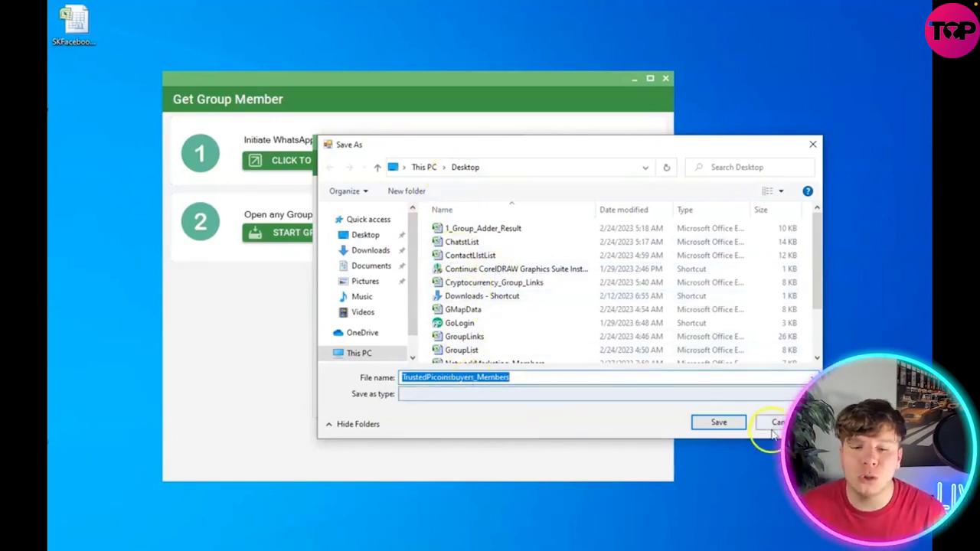
# Step: Save the Trusted Pi coins buyers members file to the desktop and minimize the grabber window
pyautogui.click(717, 423)
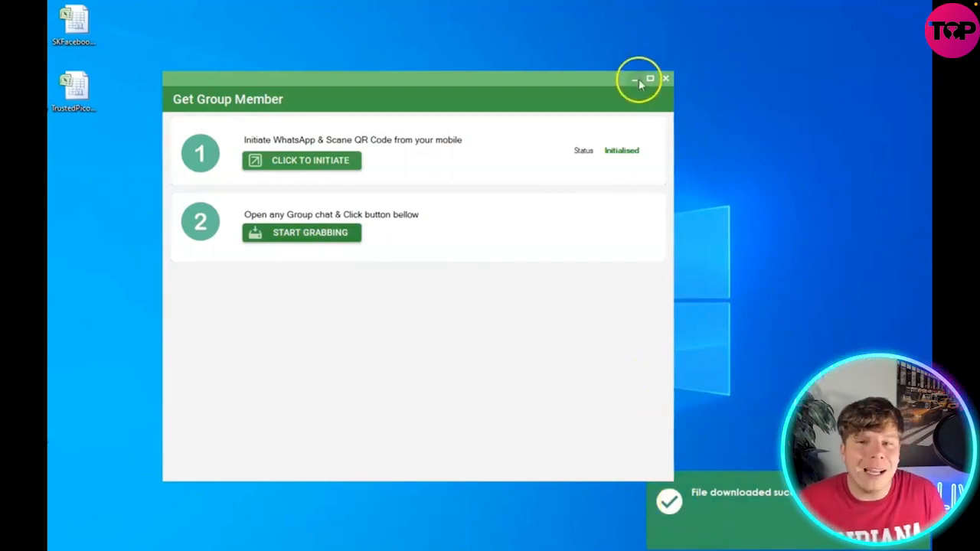
pyautogui.click(637, 80)
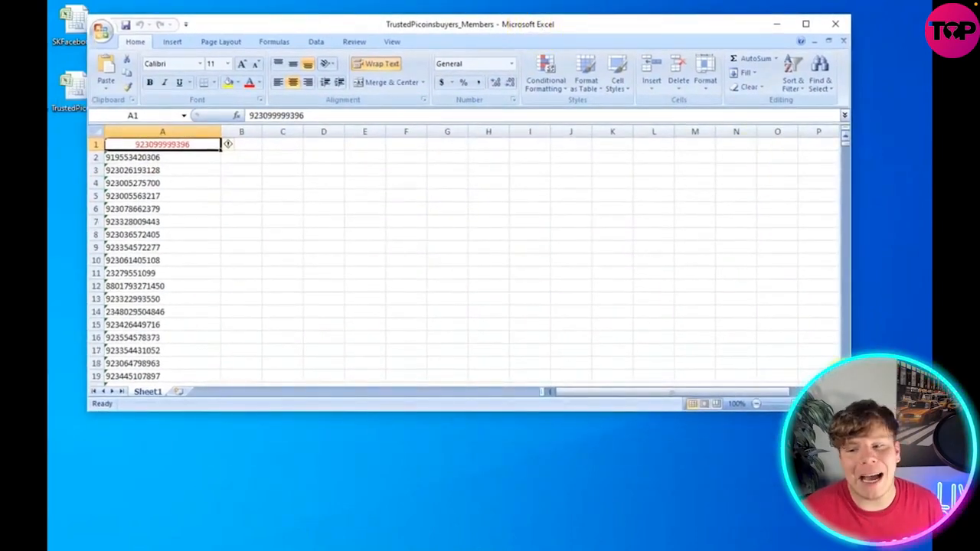
# Step: Scroll column A down to around row 831 of phone numbers, then minimize Excel to the desktop
pyautogui.scroll(-3)
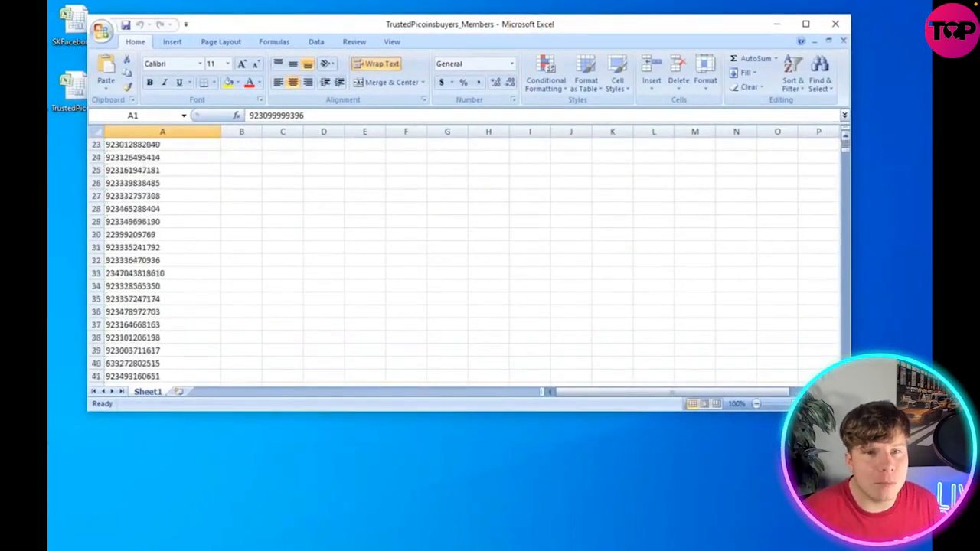
pyautogui.scroll(-3)
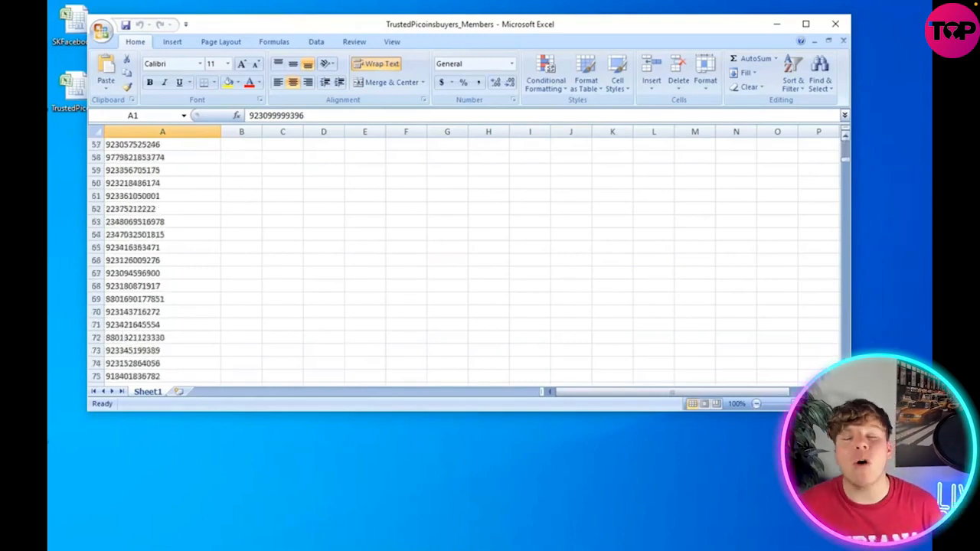
pyautogui.scroll(-3)
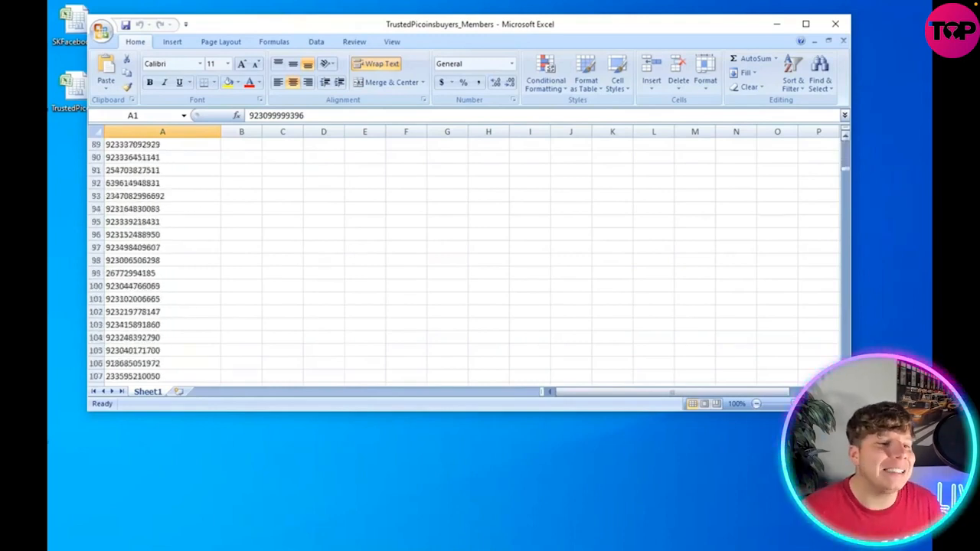
pyautogui.scroll(-3)
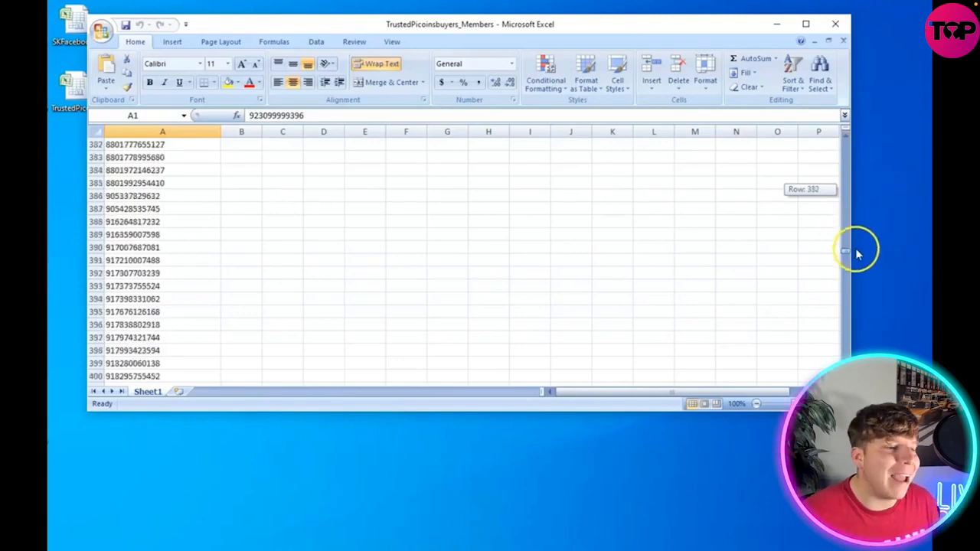
pyautogui.scroll(-3)
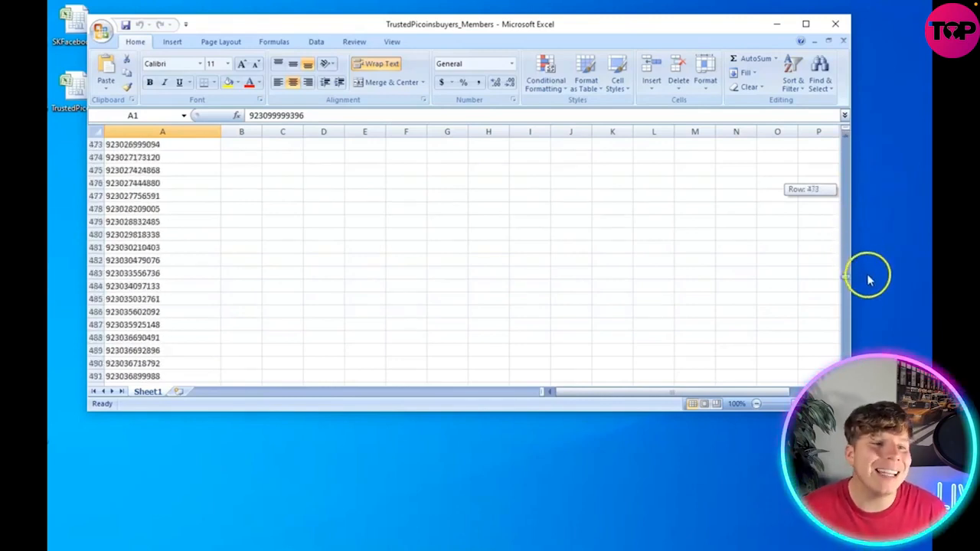
pyautogui.scroll(-3)
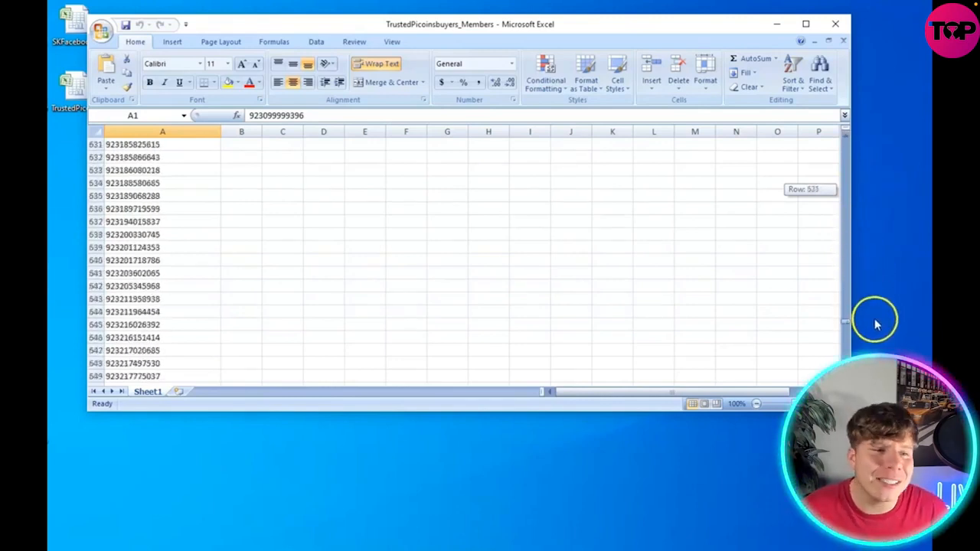
pyautogui.scroll(-3)
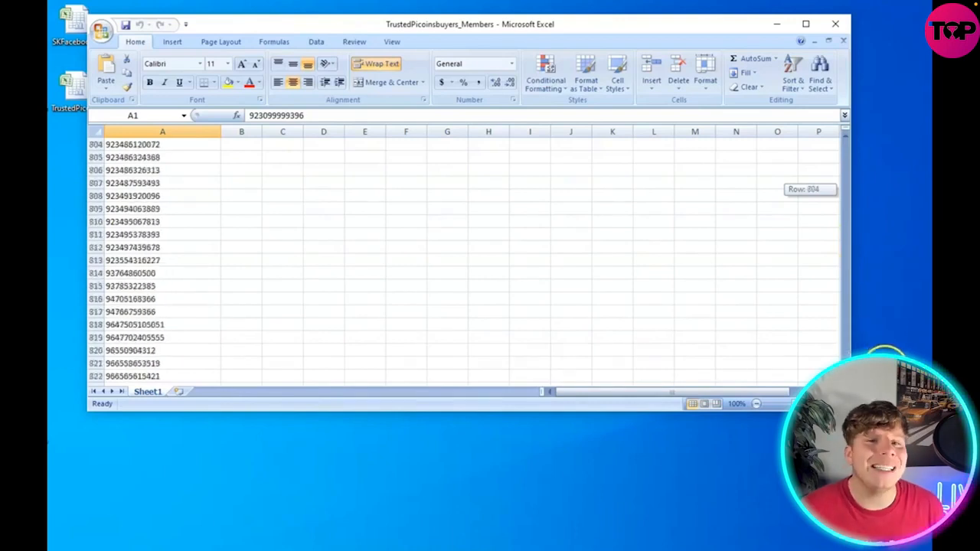
pyautogui.scroll(-3)
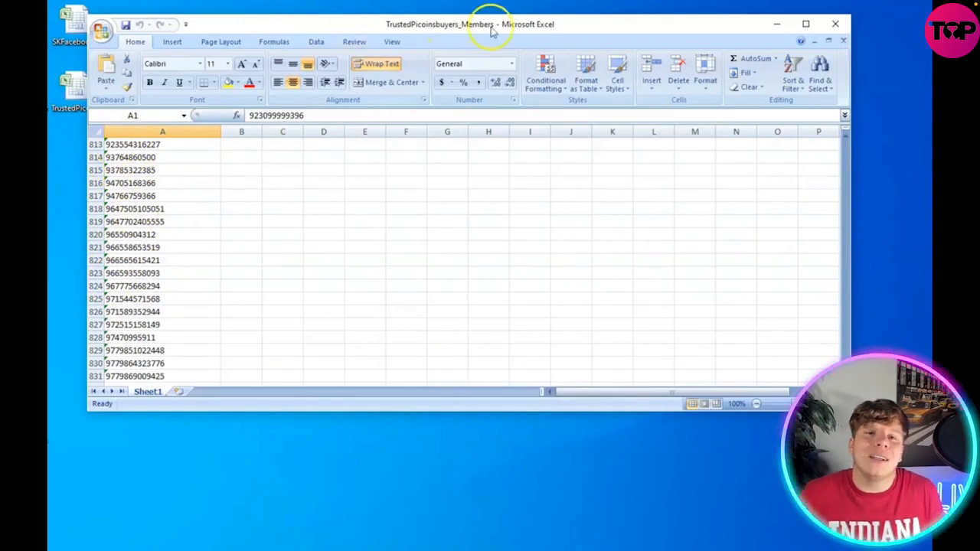
pyautogui.click(834, 25)
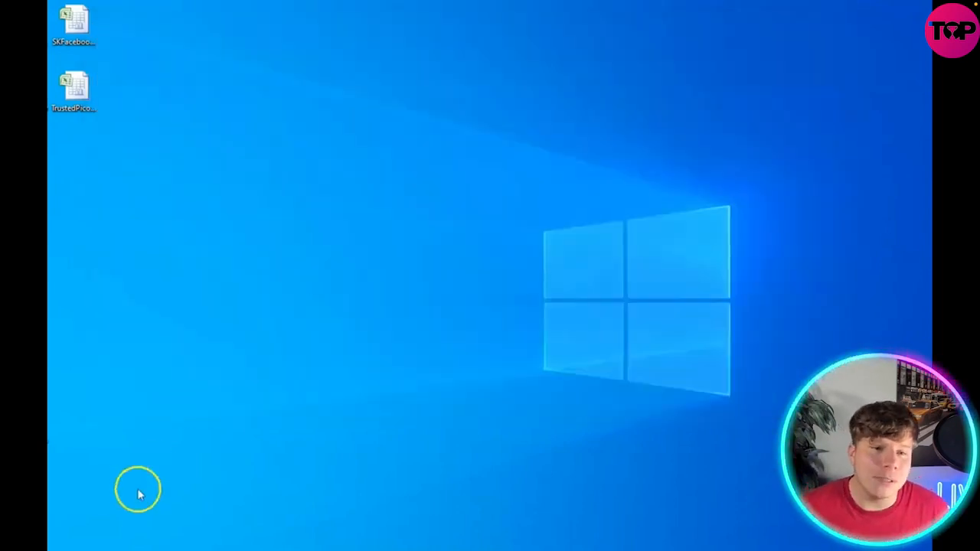